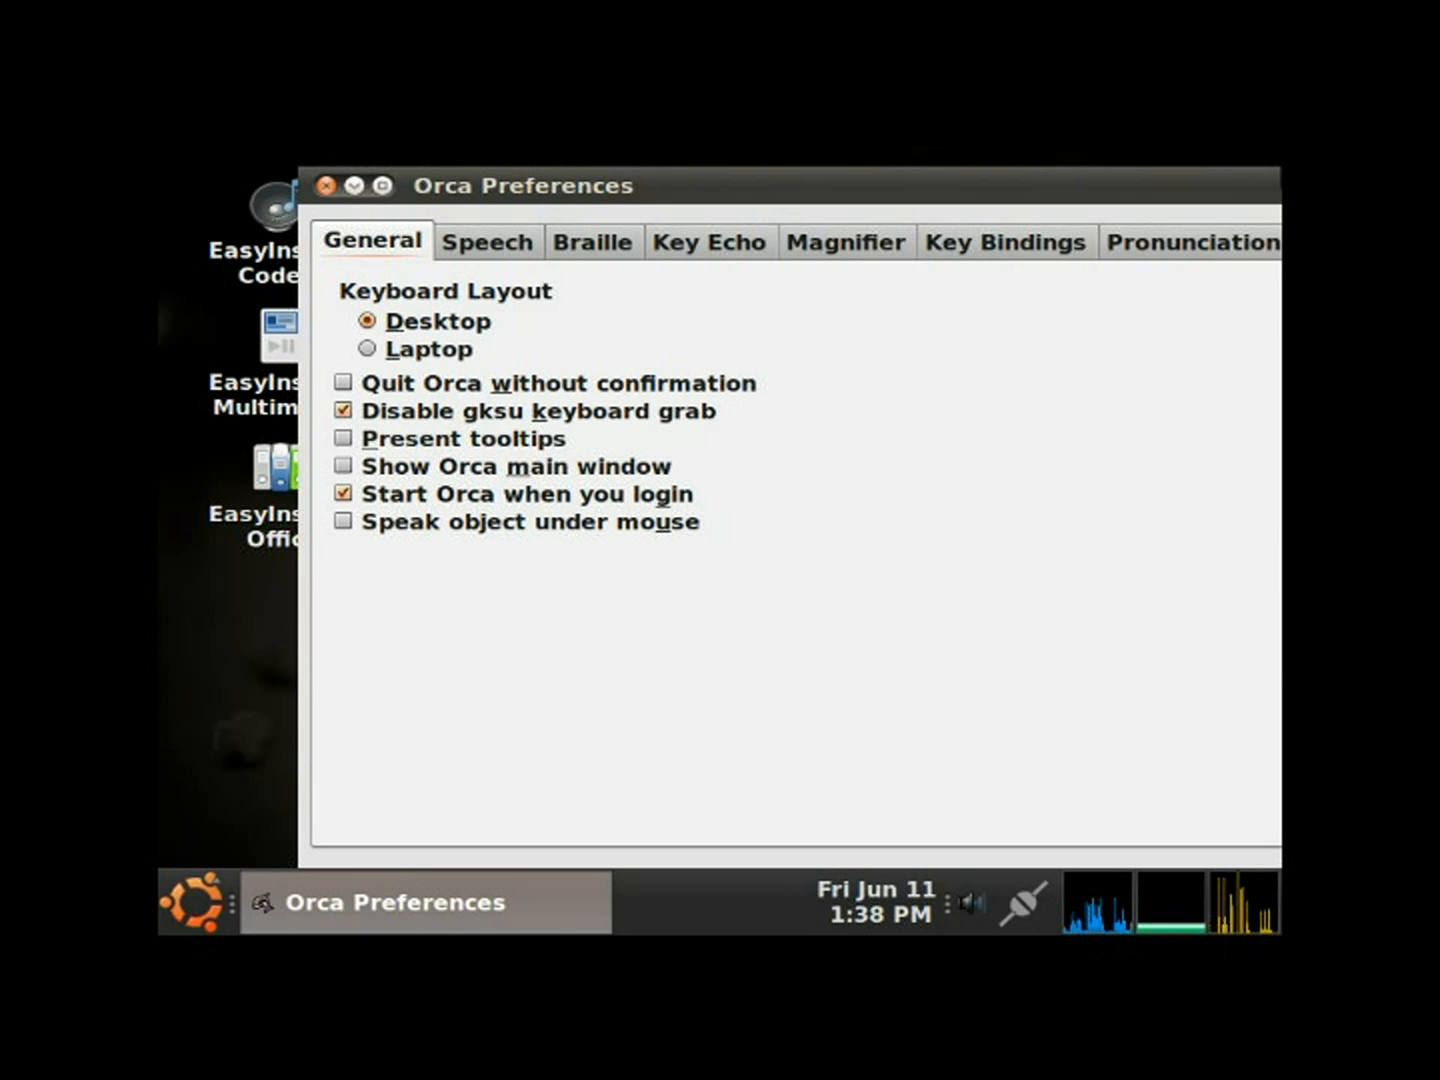
- Show the Speech settings, with speech enabled via Speech Dispatcher and the default voice
click(488, 240)
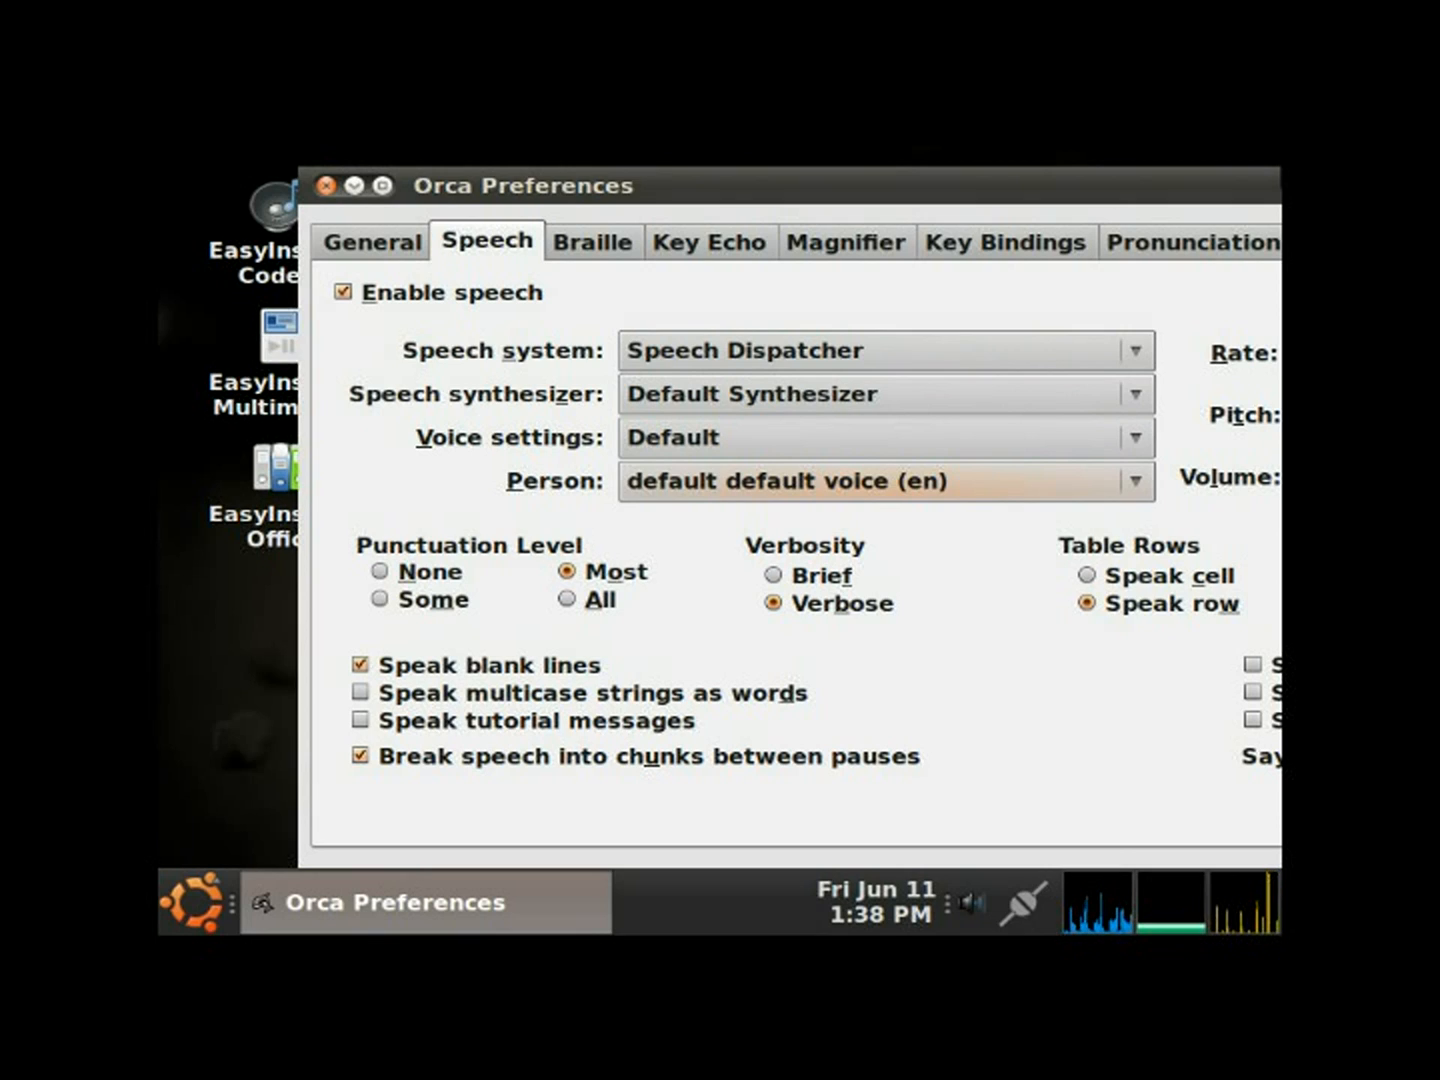
click(884, 480)
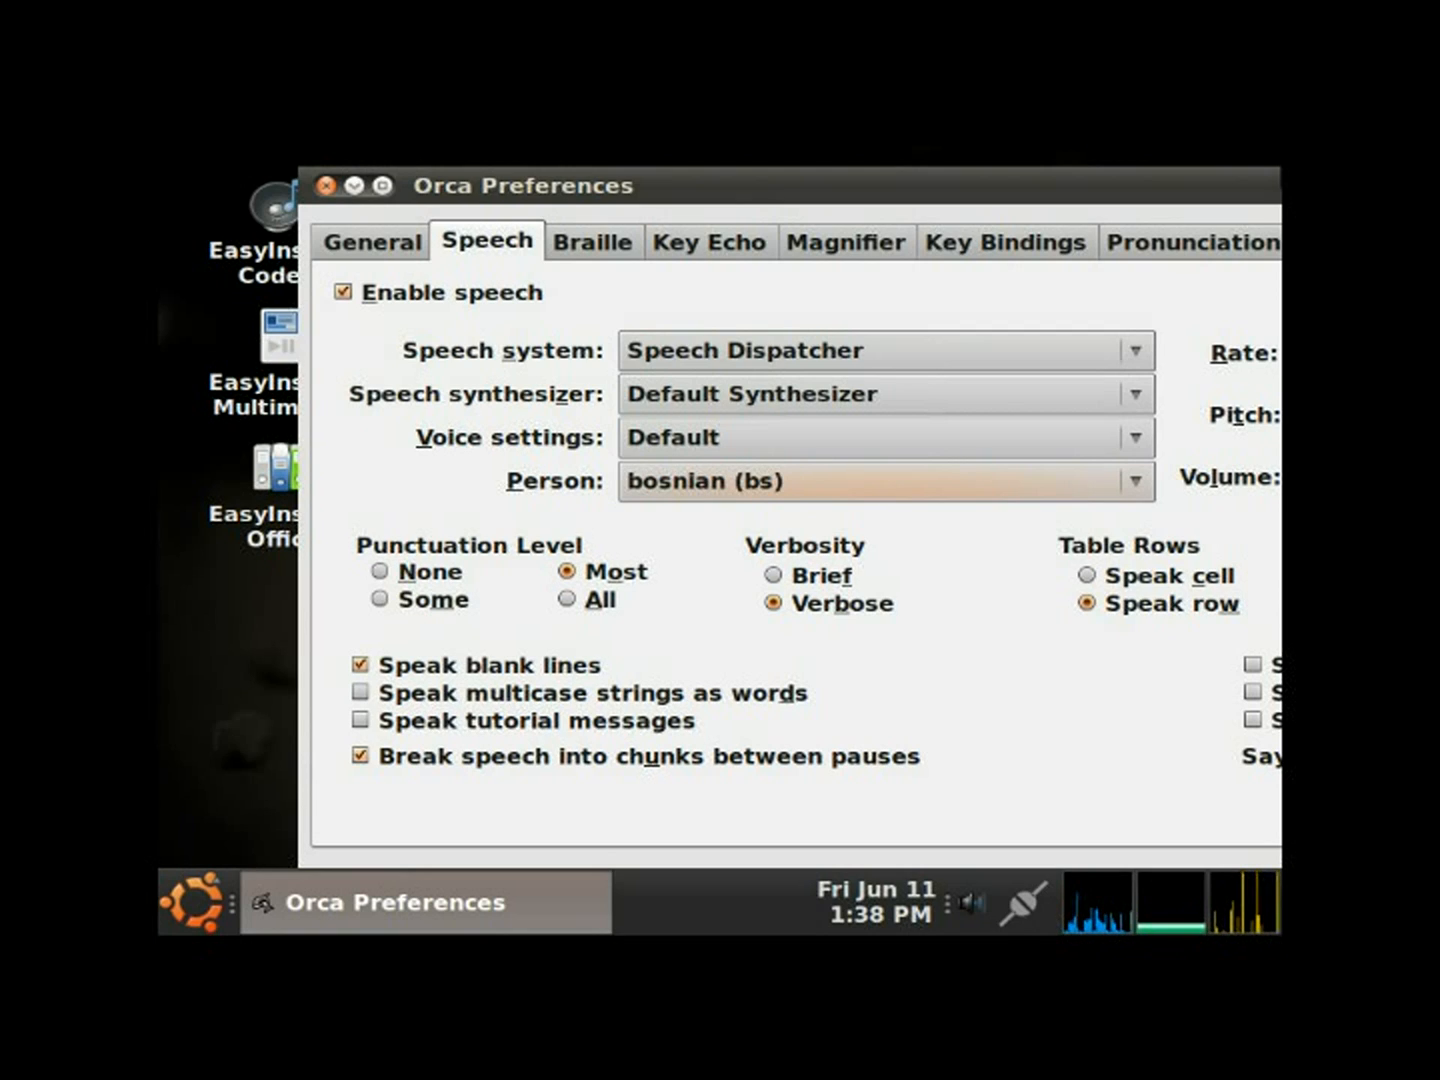
click(884, 480)
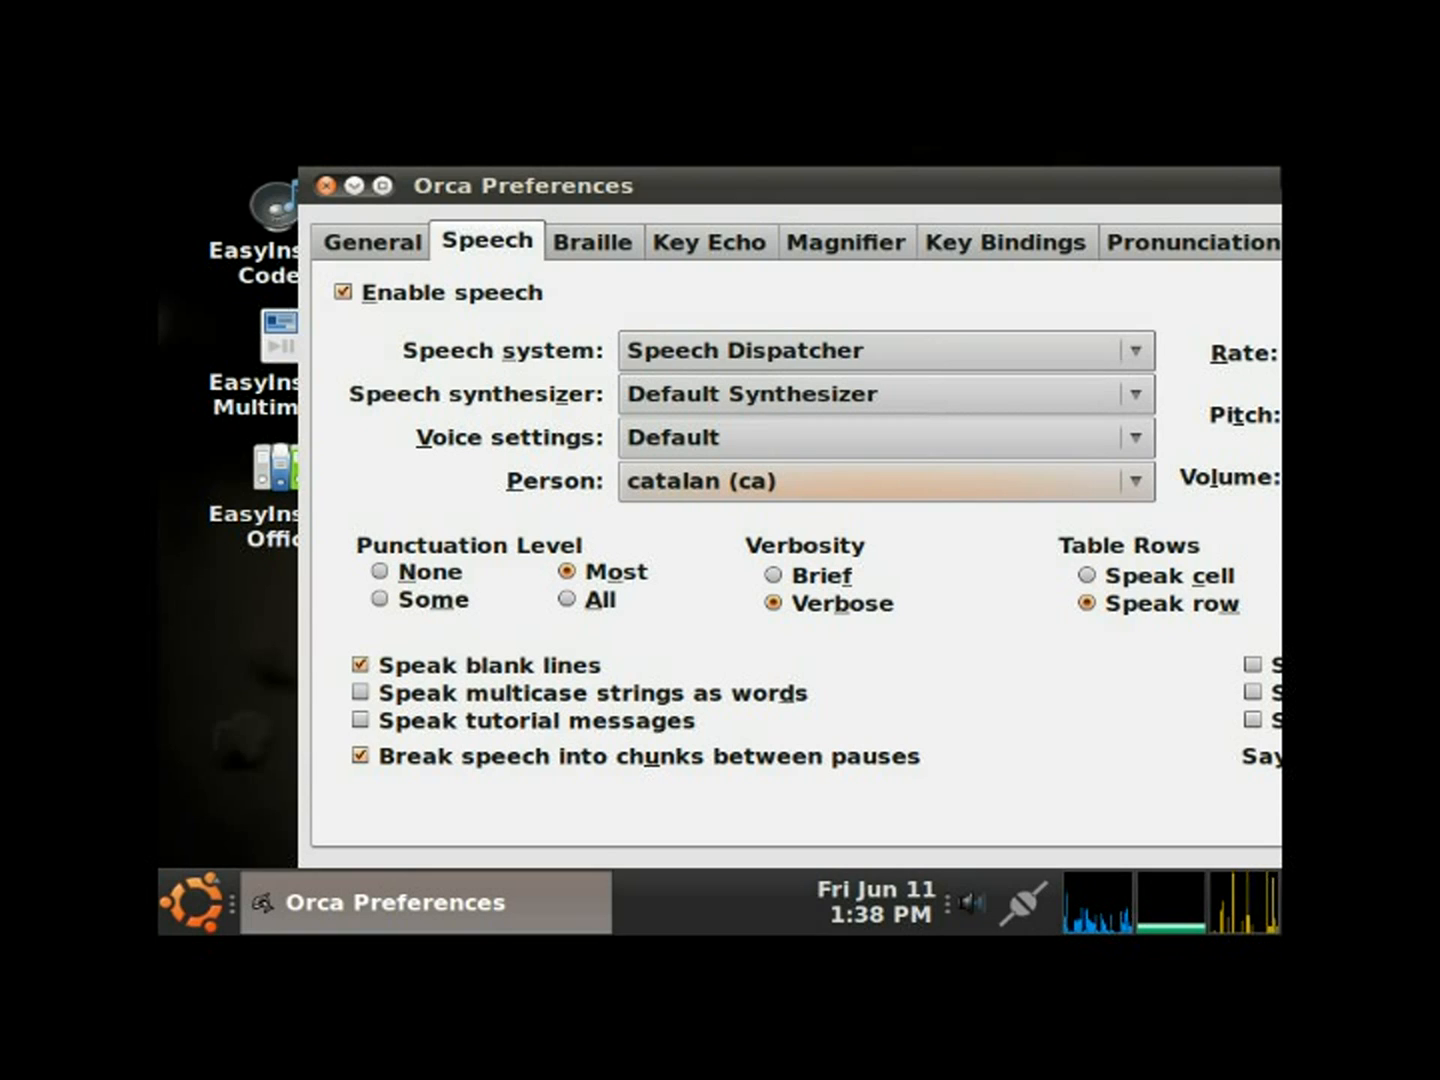
click(884, 480)
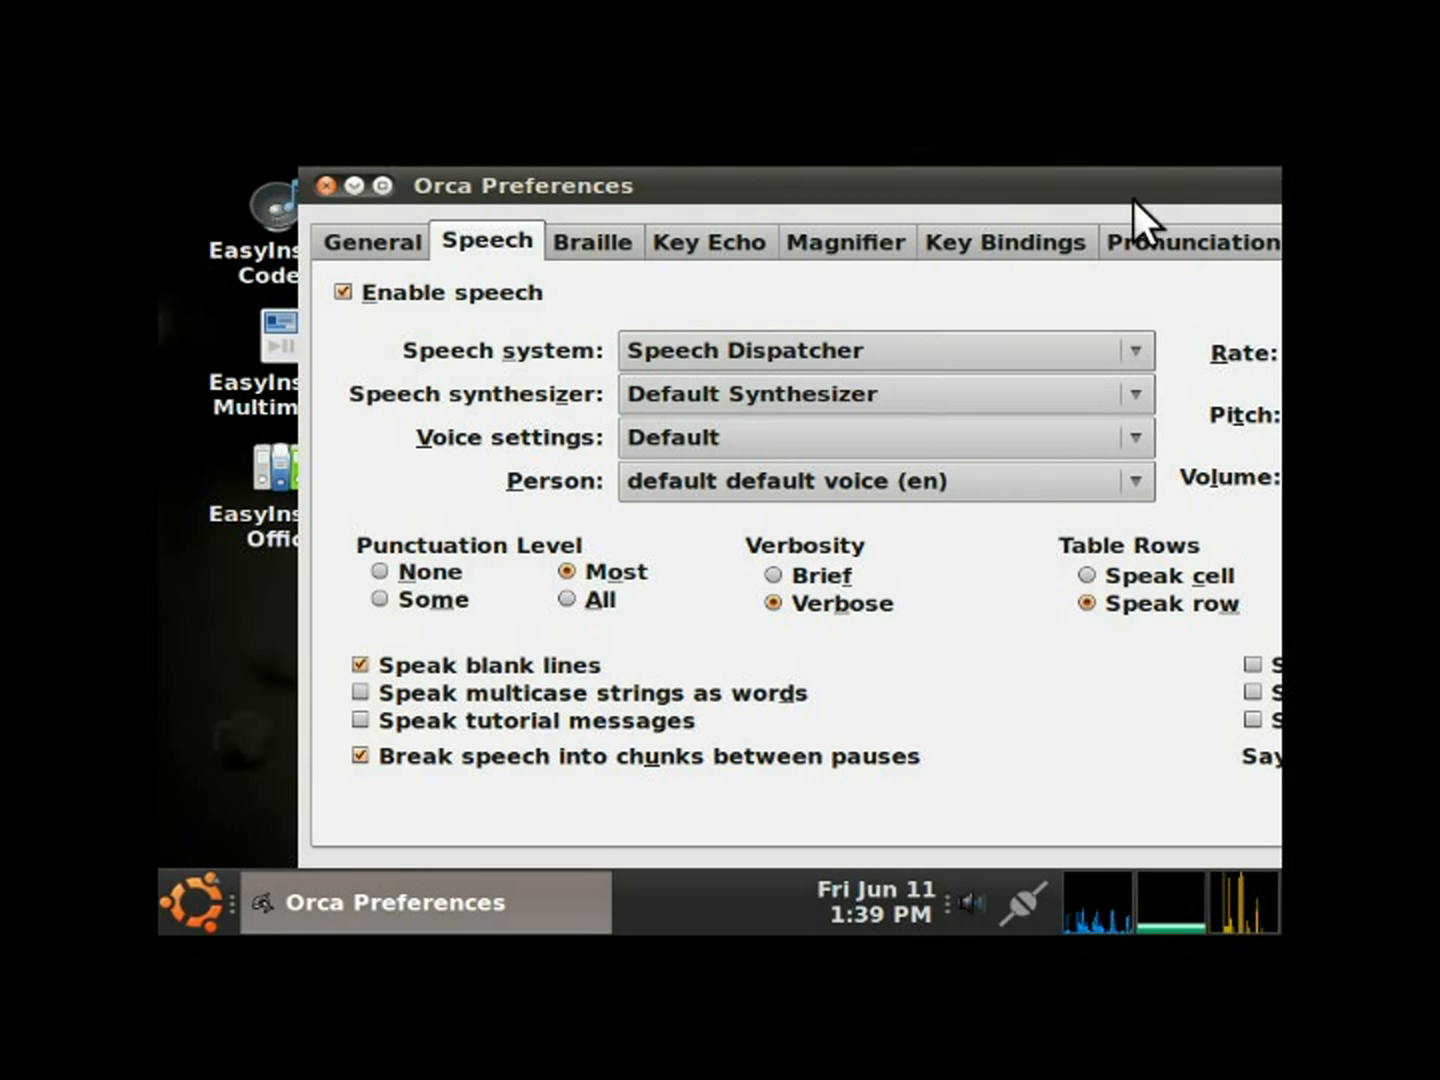
mouse_move(1030, 210)
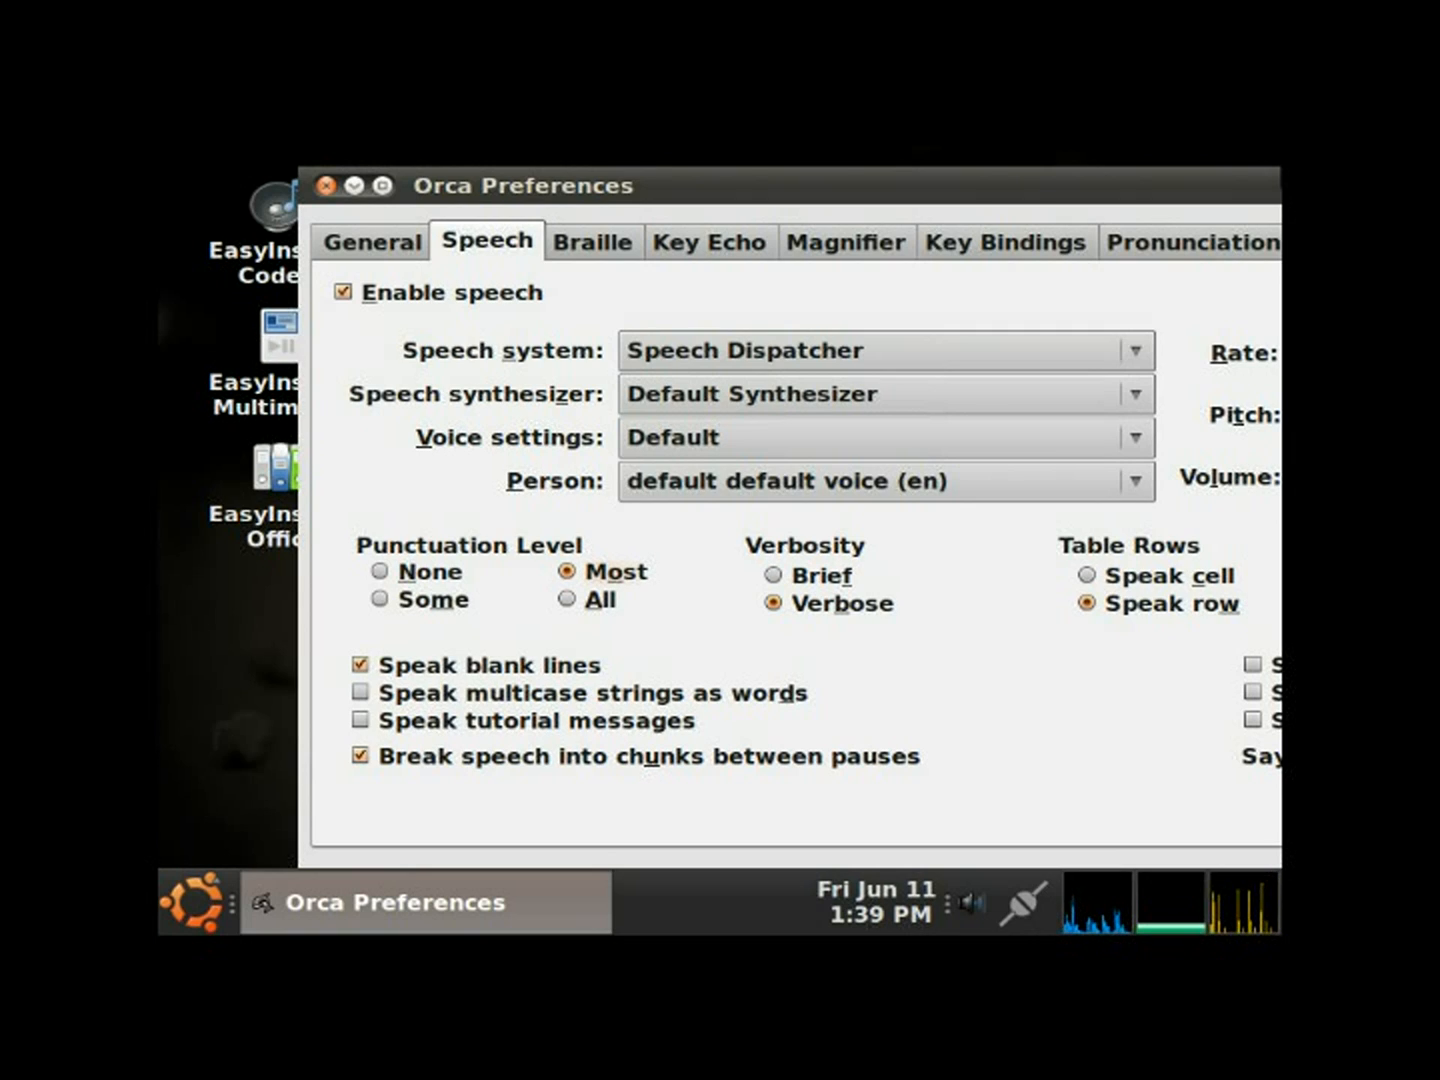
- Cycle punctuation through All and None back to Most, then move to the Braille settings
click(568, 600)
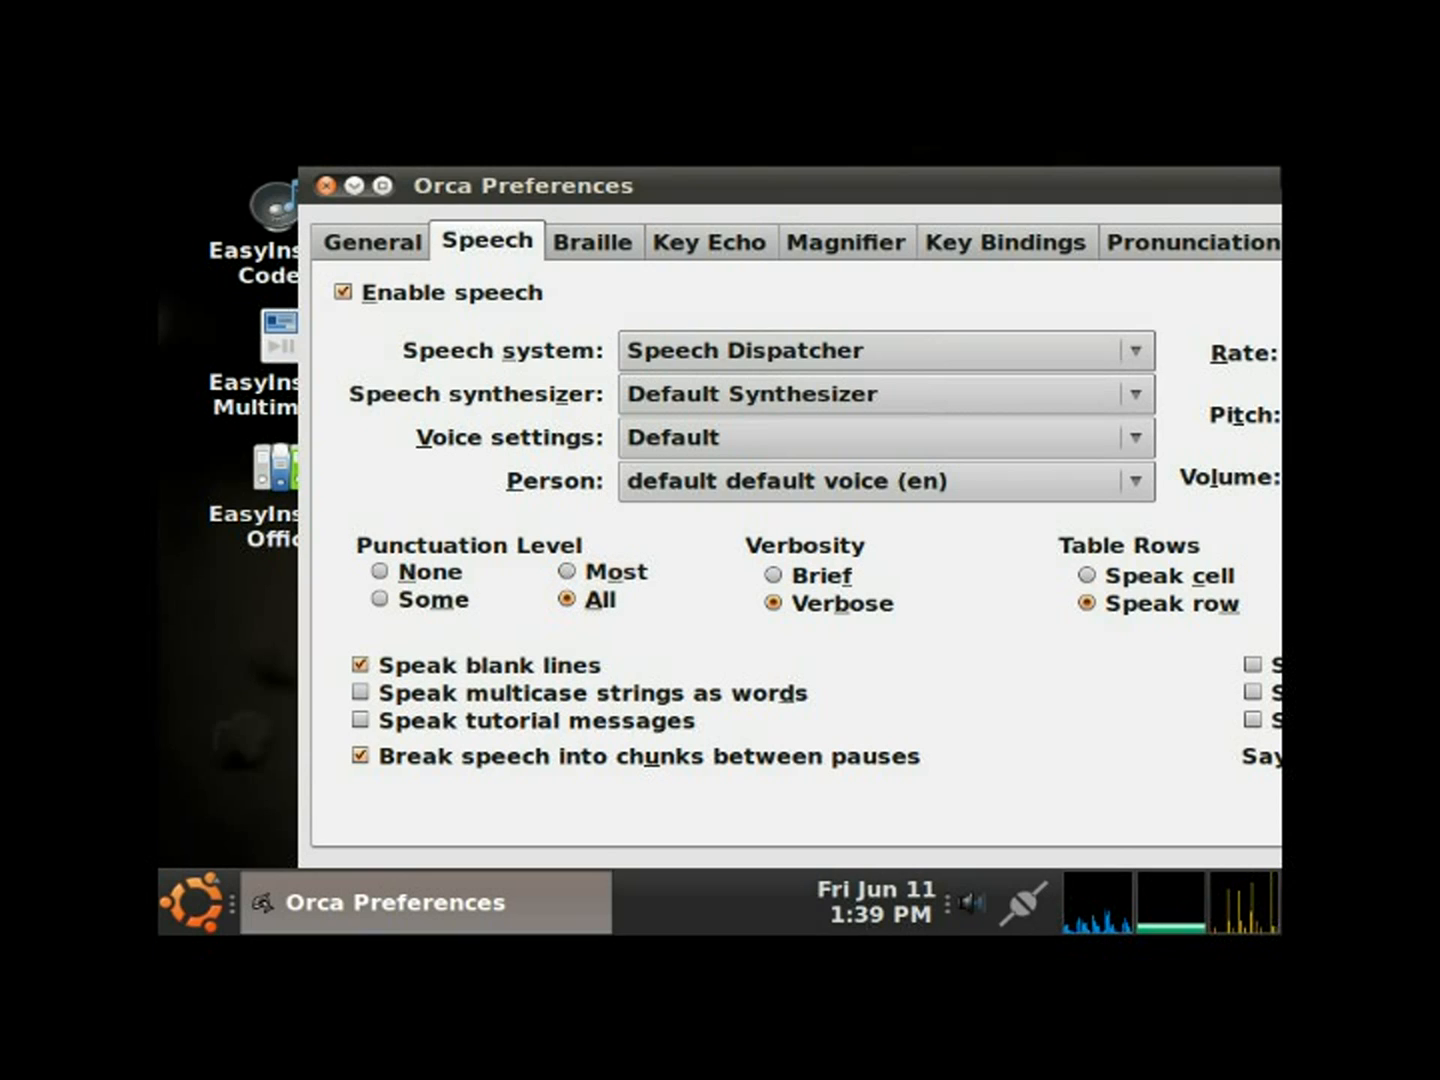
click(380, 572)
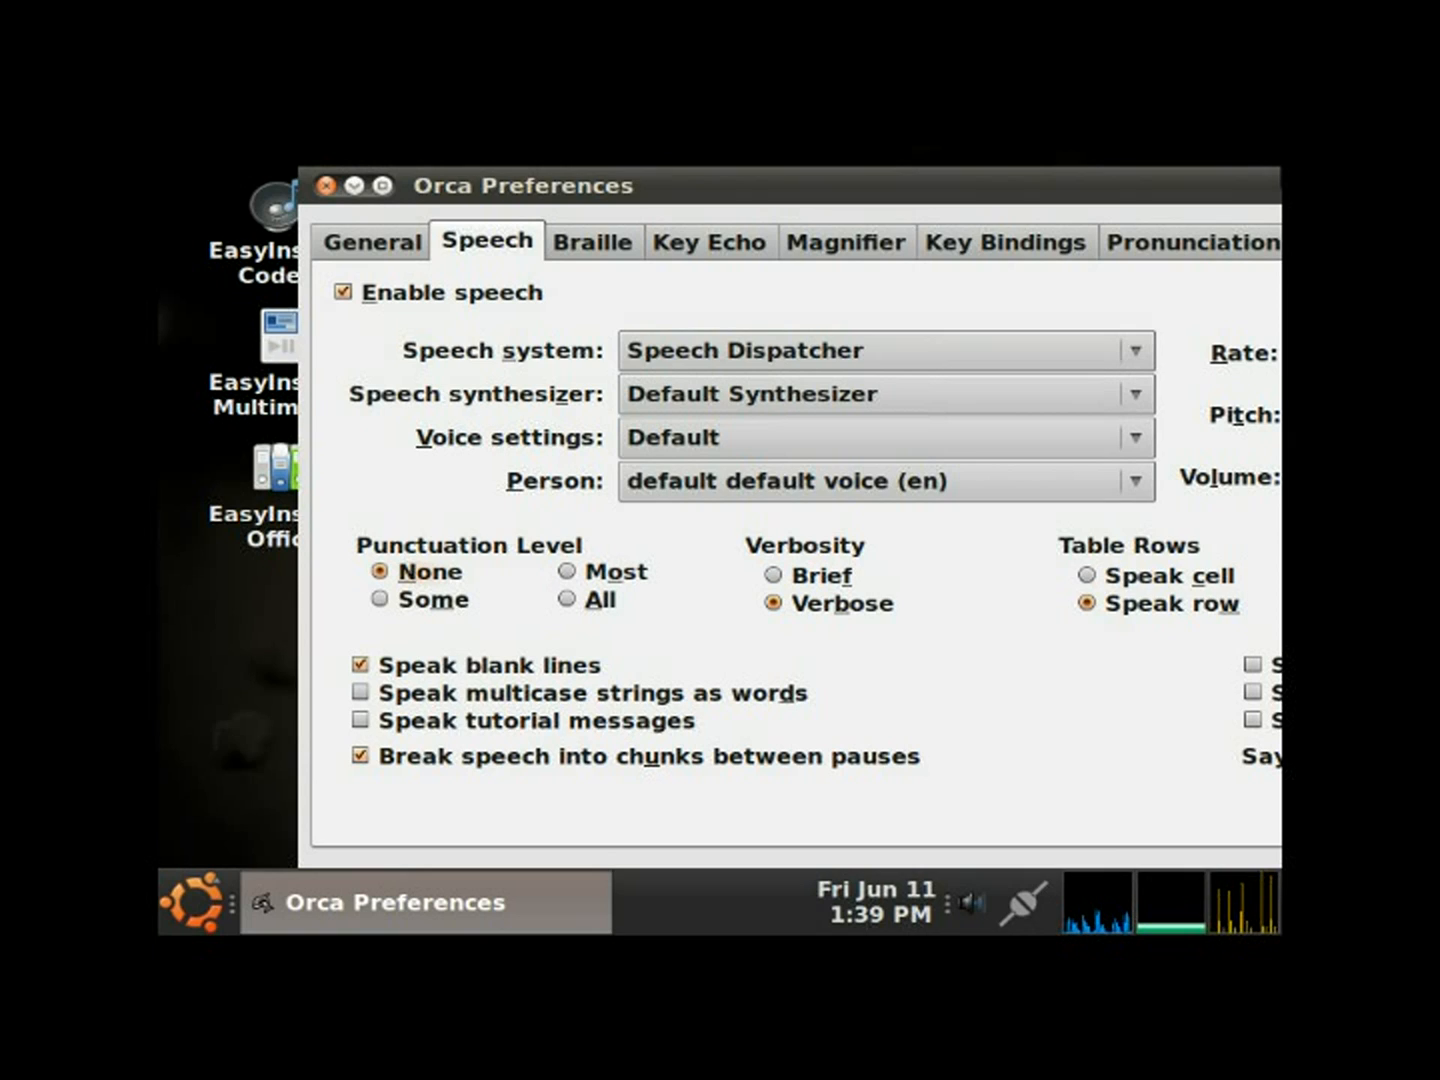
click(568, 572)
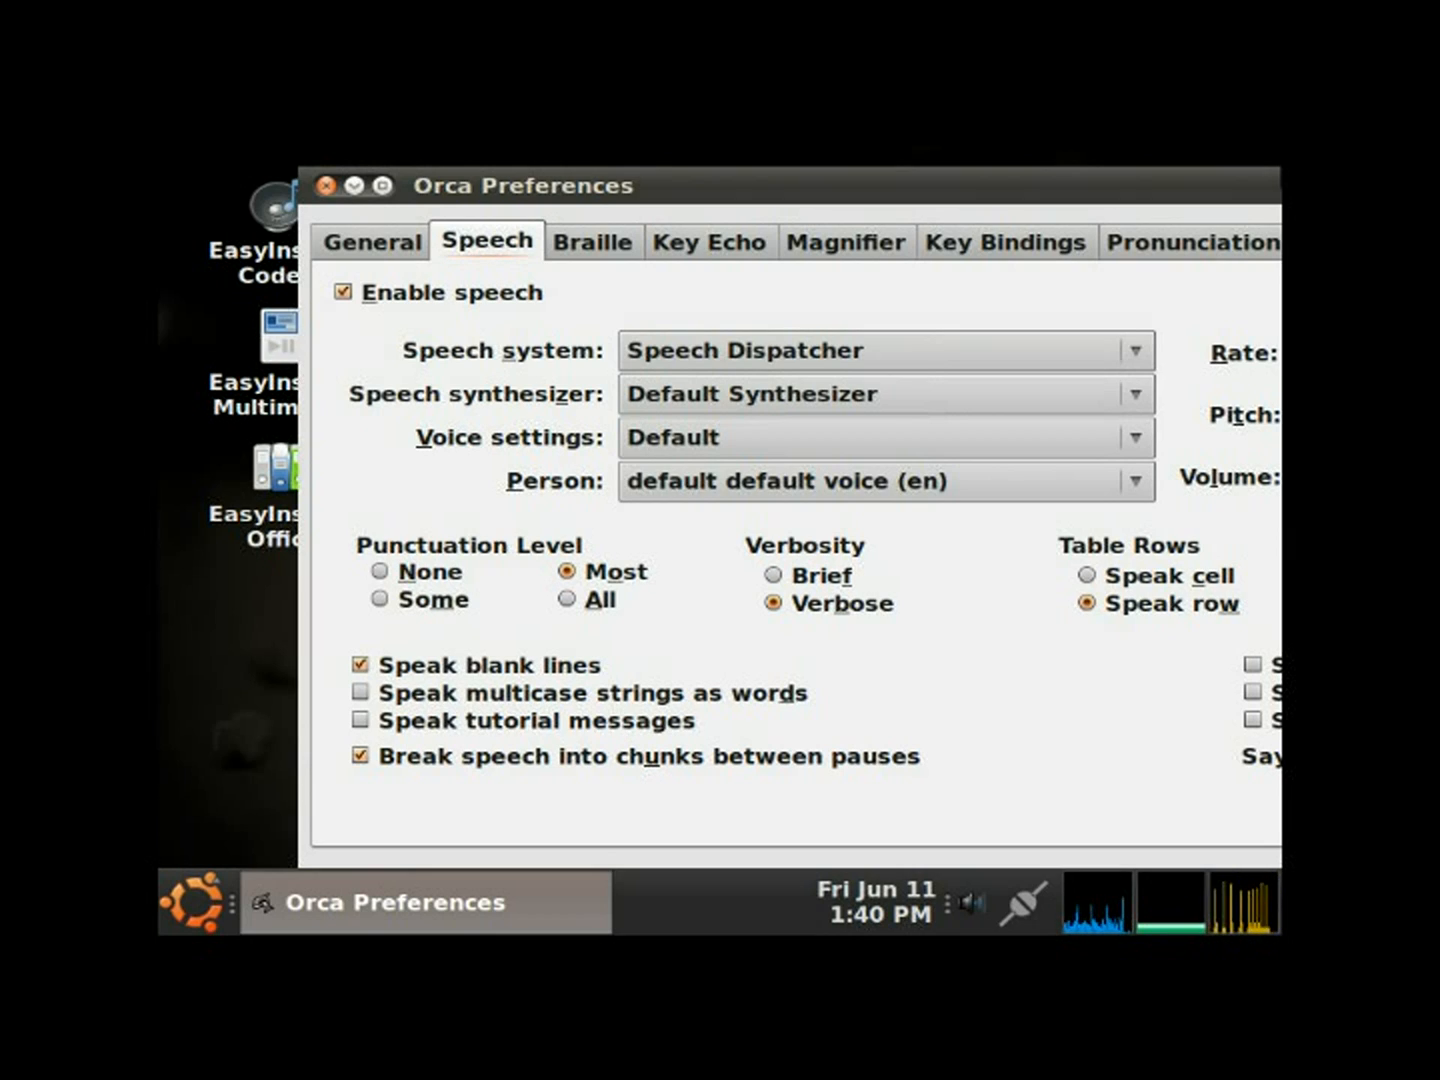
click(592, 240)
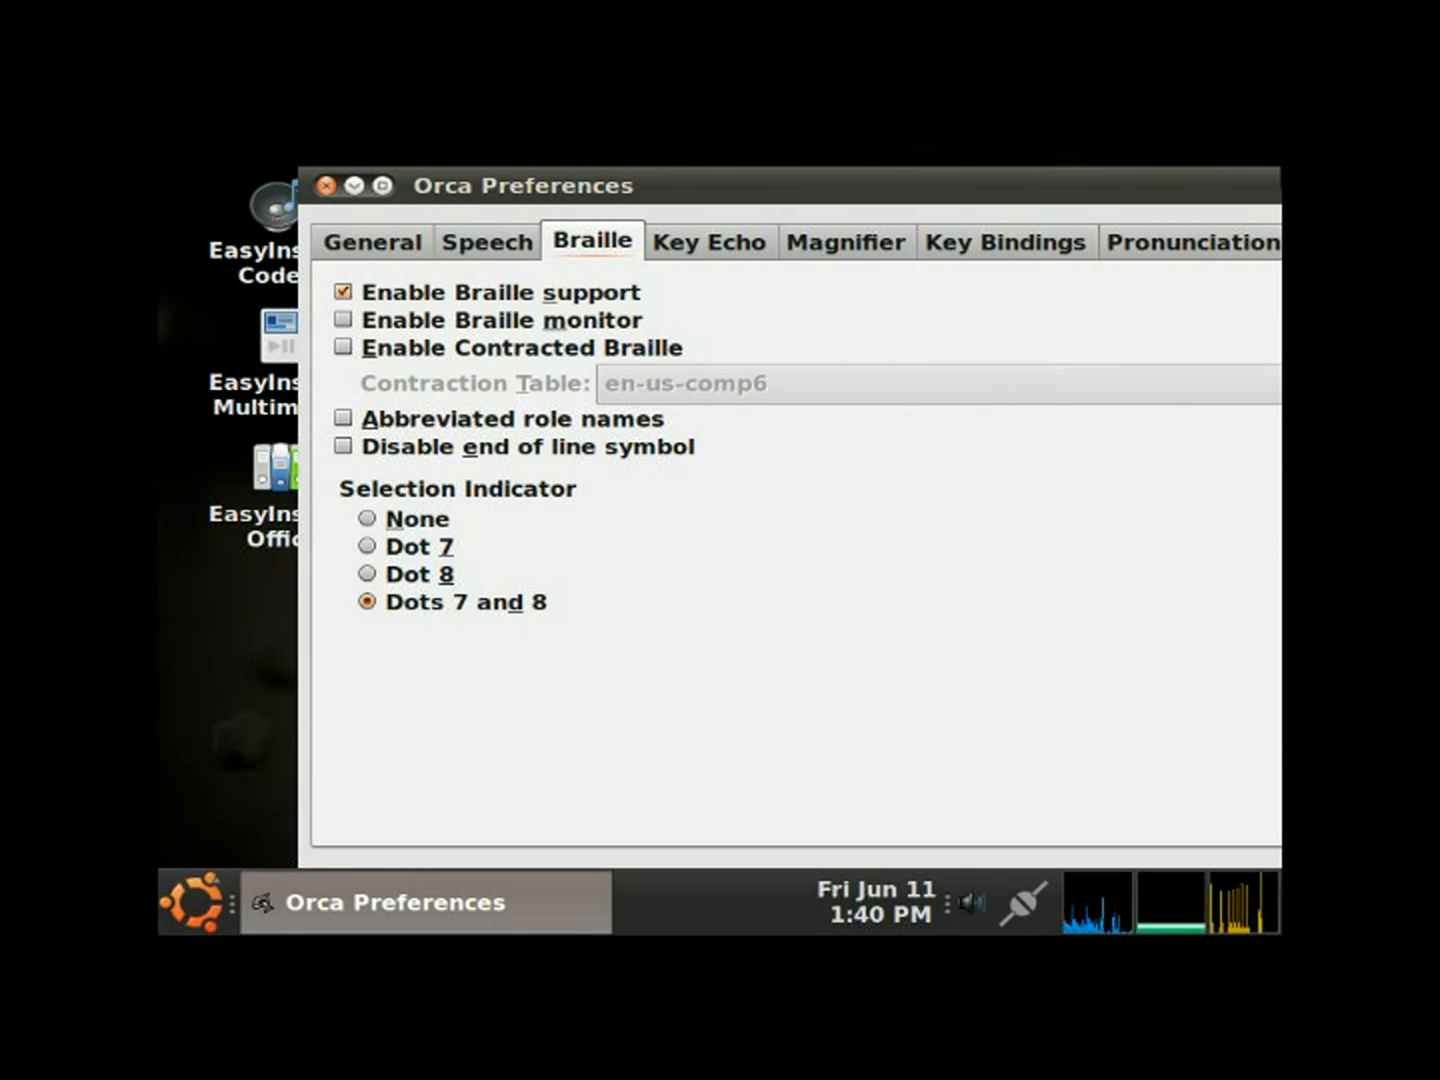
- Show the Key Echo settings with echo enabled for all key classes
click(708, 240)
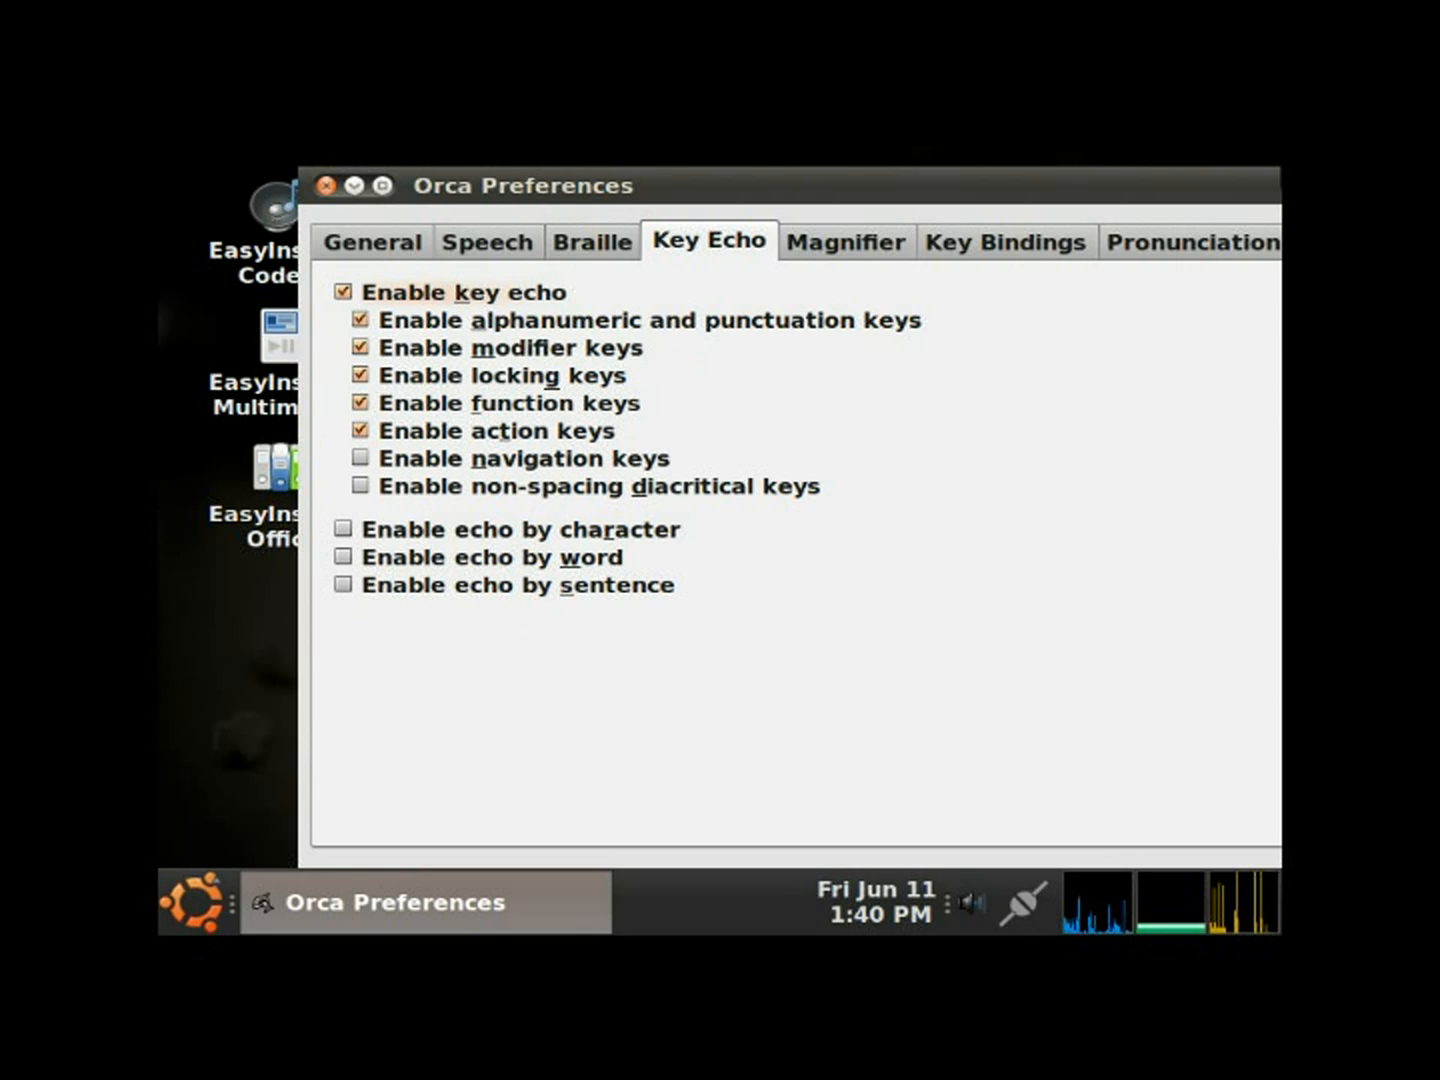
- Turn off key echo, enable echo by word, then move to the Magnifier settings
click(344, 292)
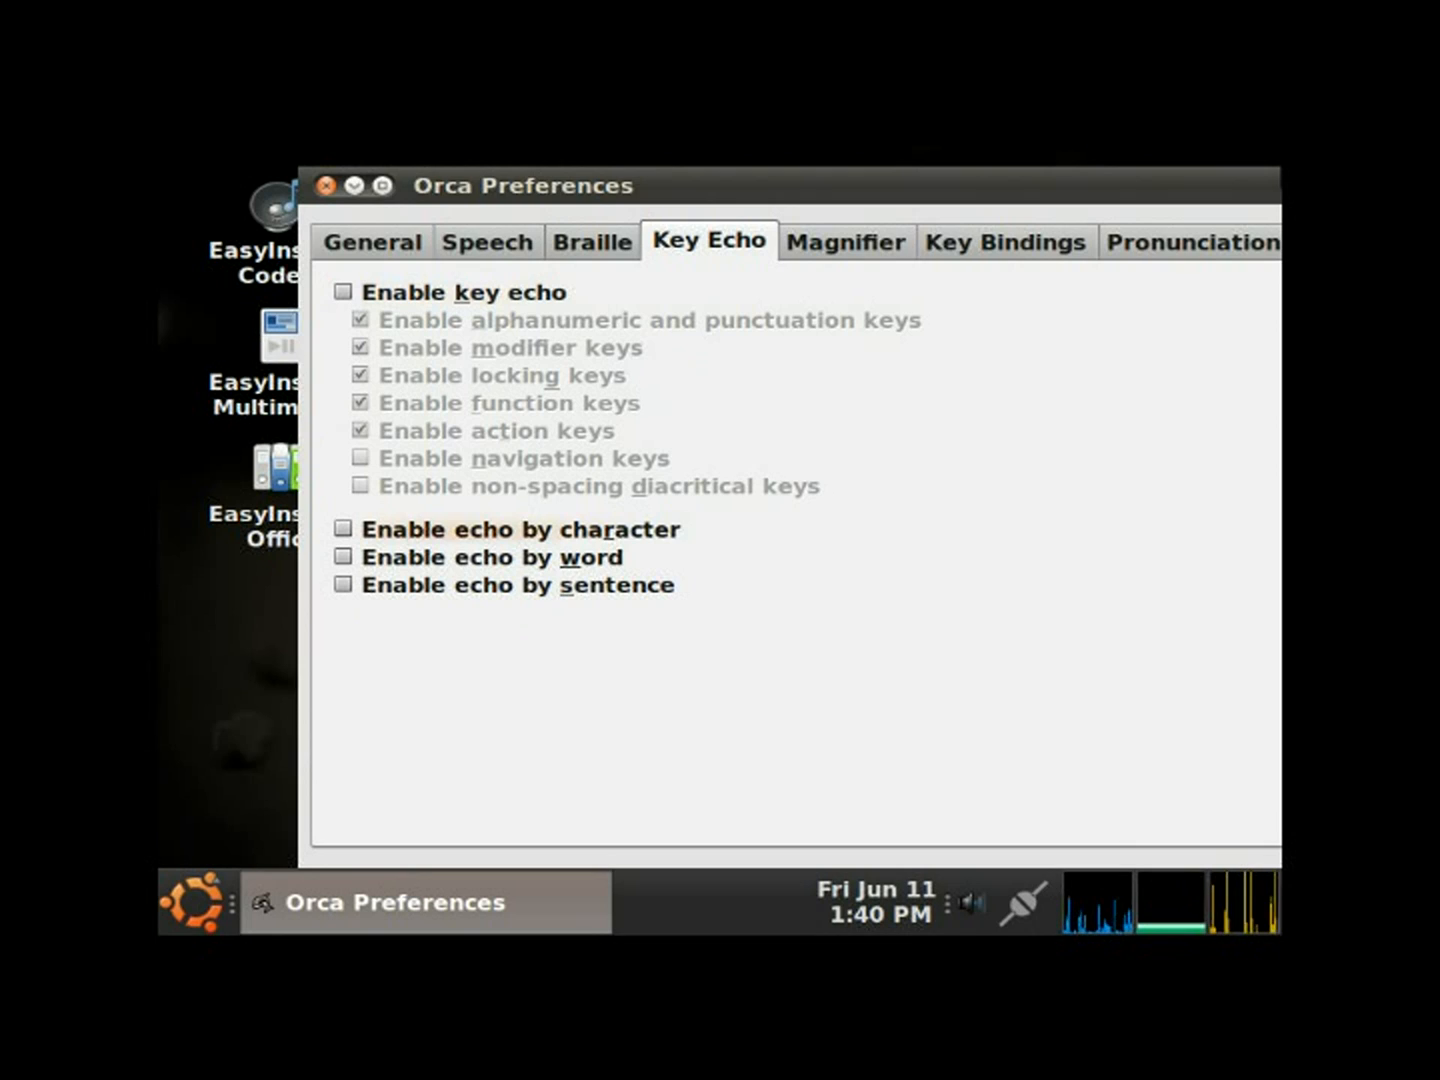
click(344, 556)
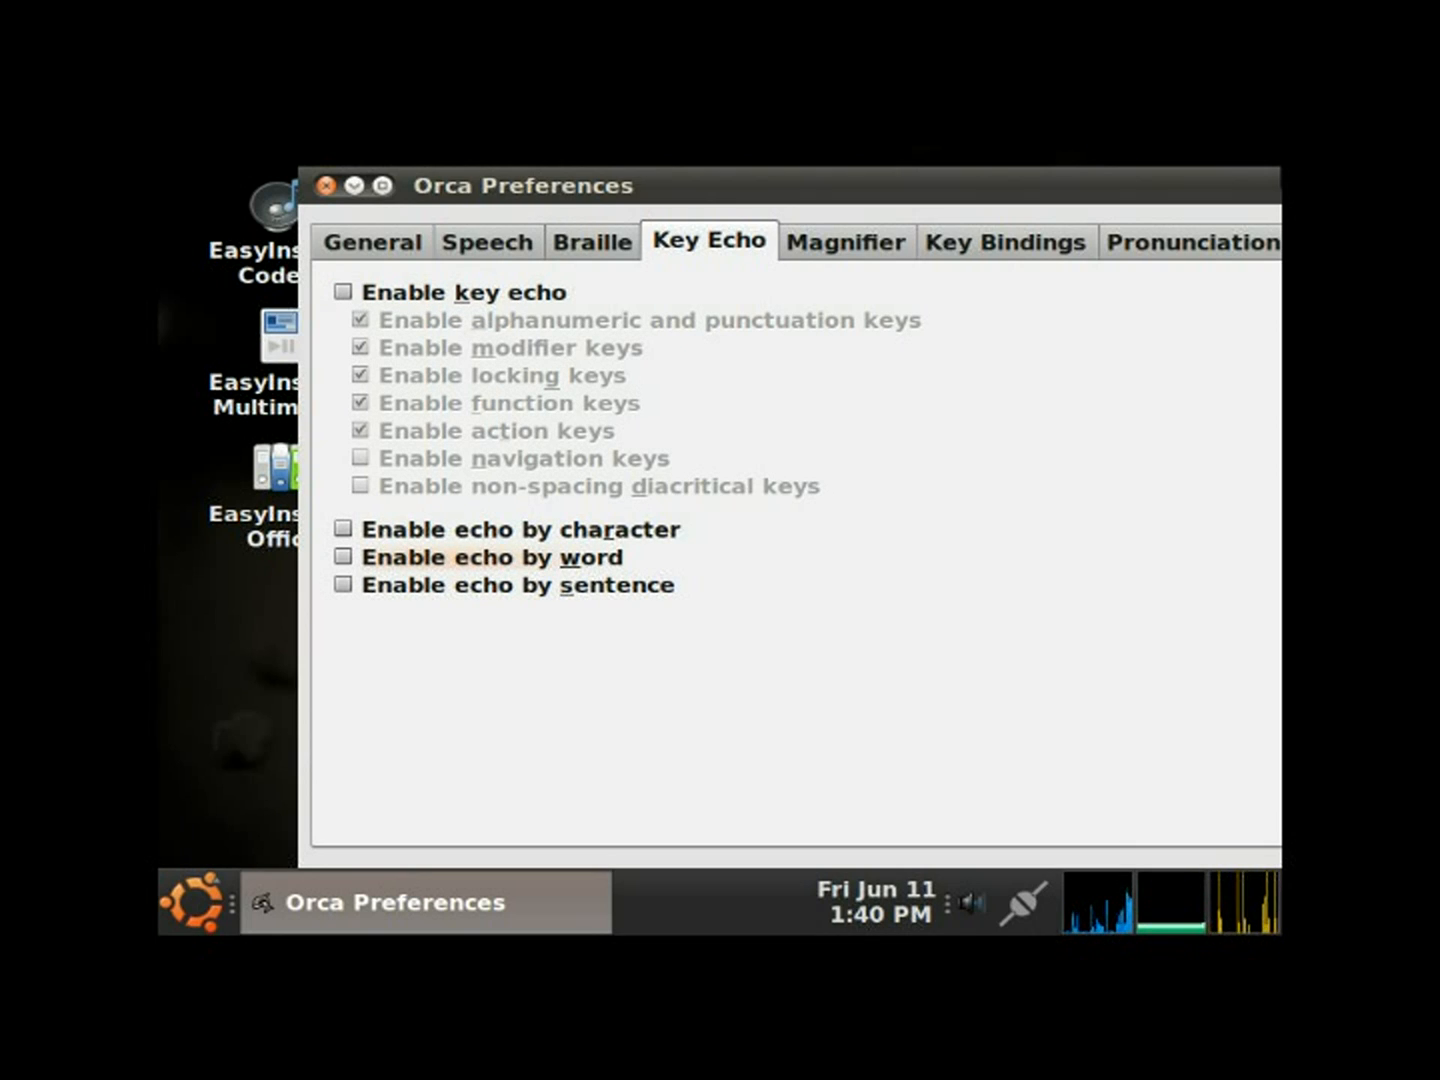
click(344, 556)
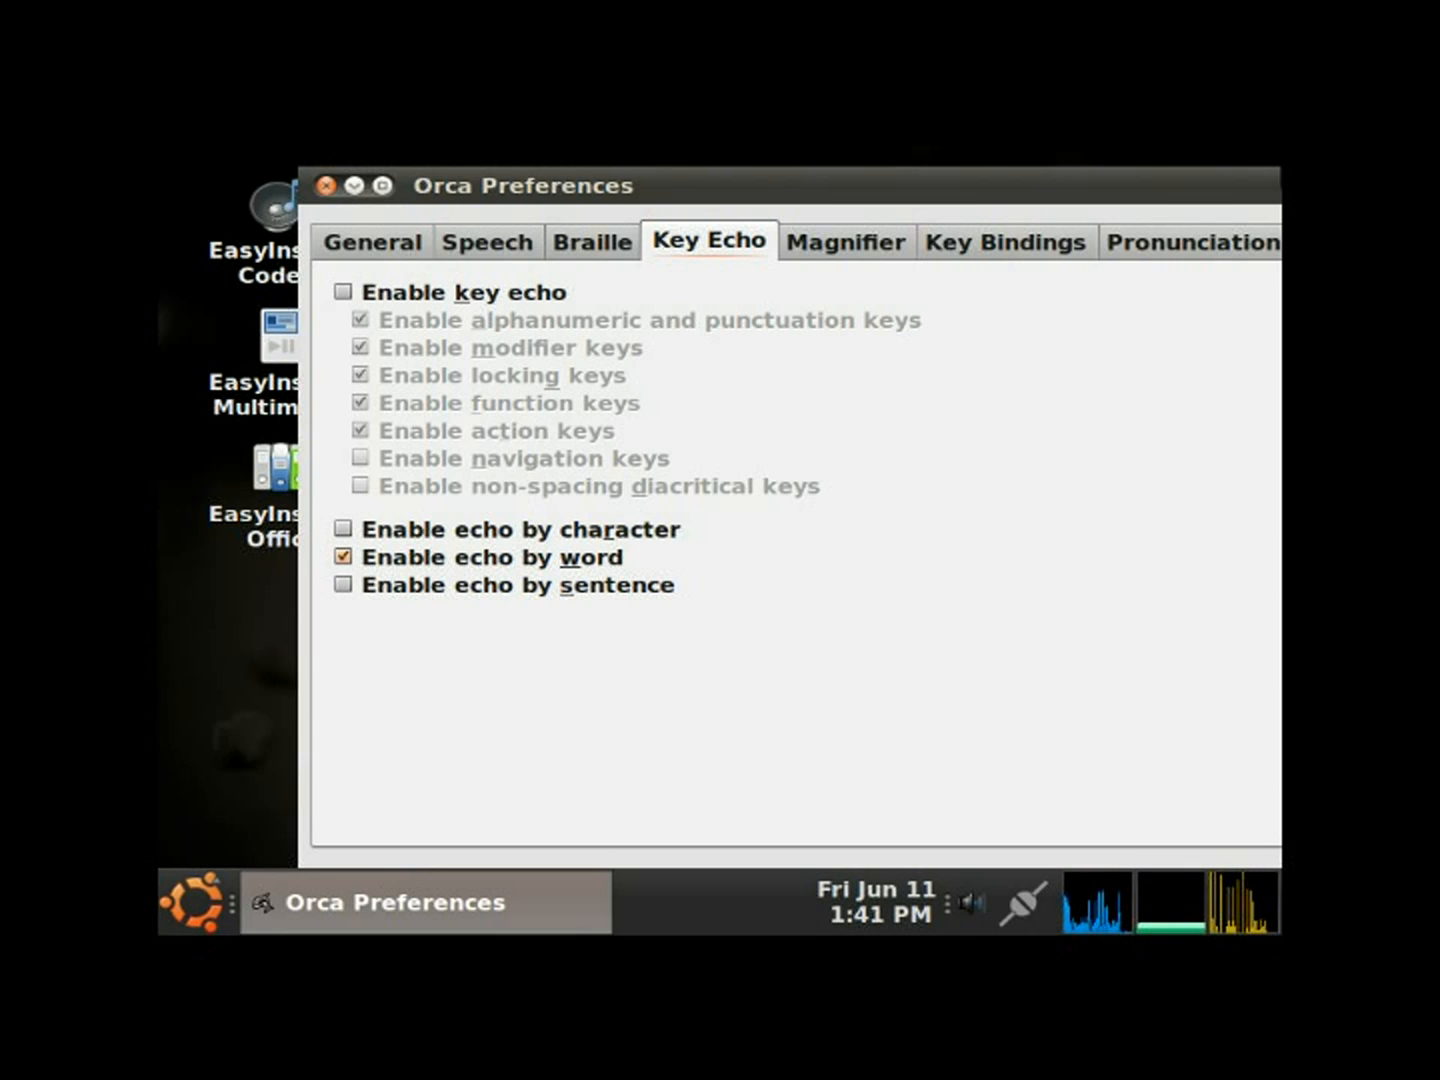
click(844, 240)
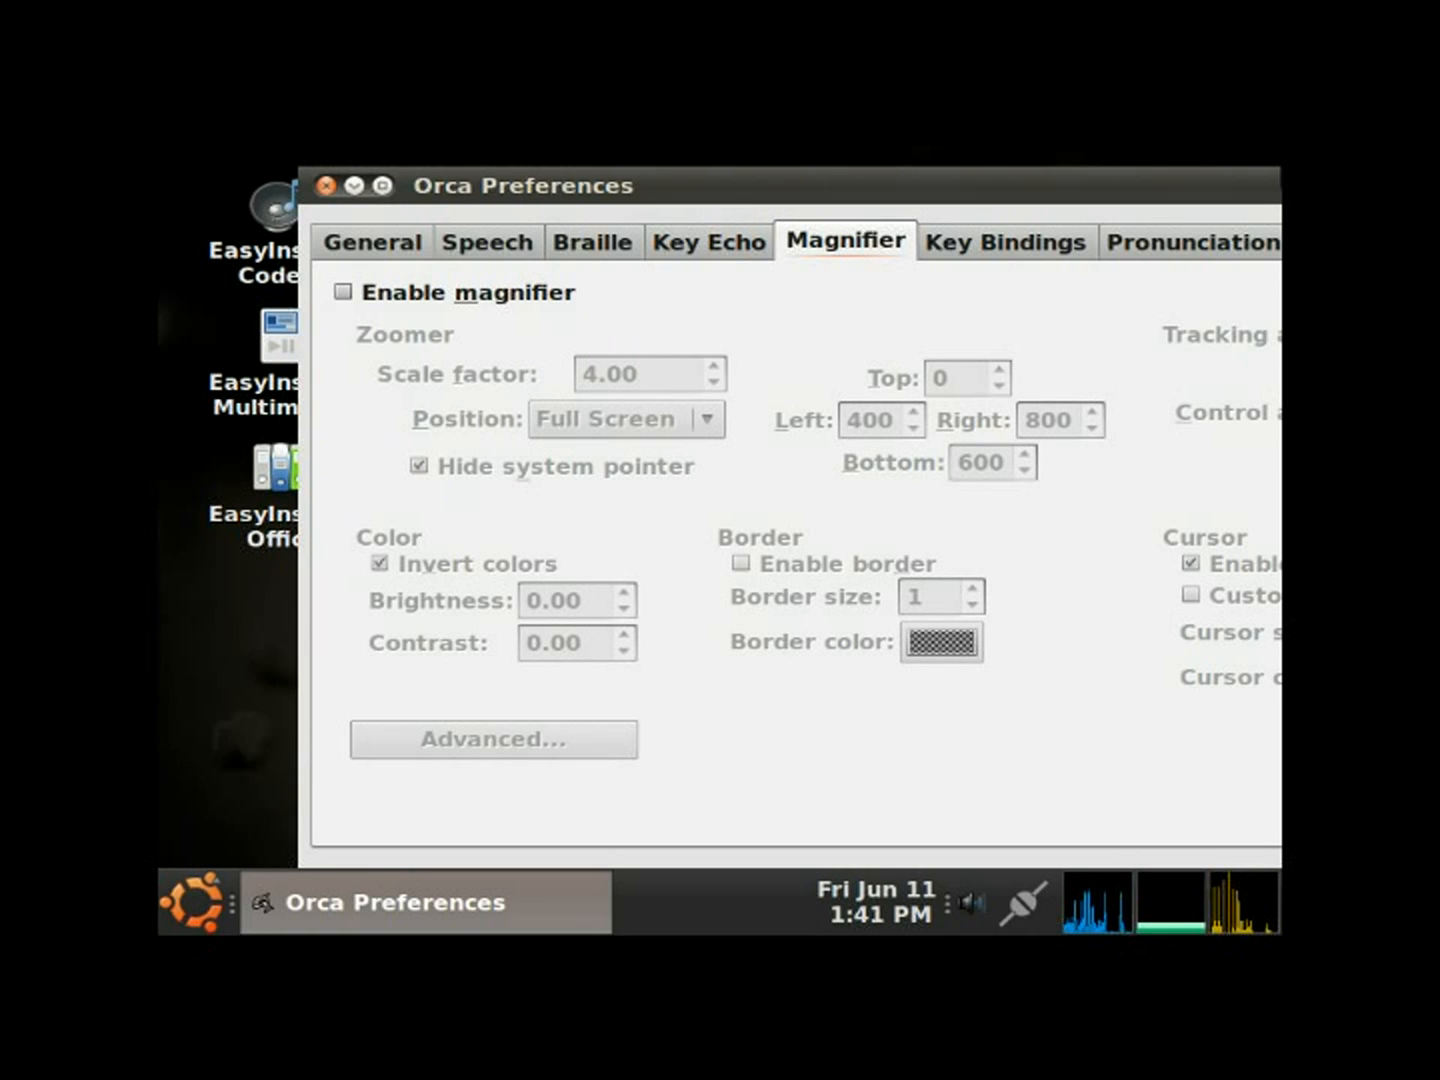
- Review the Key Bindings and Text Attributes settings, ending back on General
click(1004, 242)
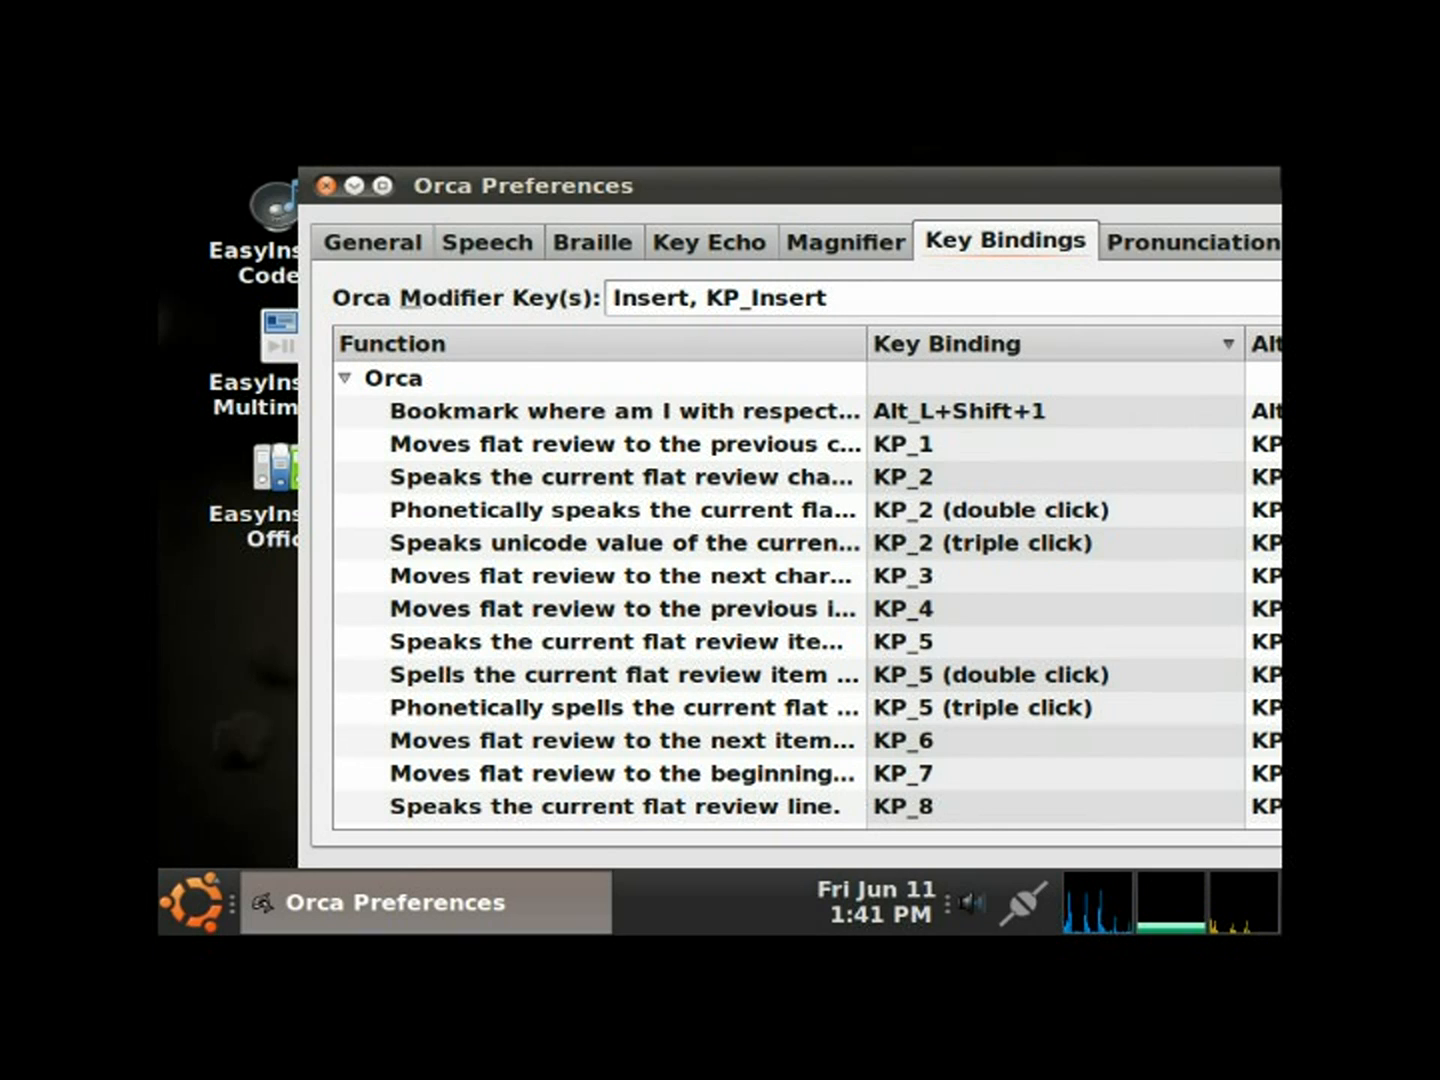
click(1190, 240)
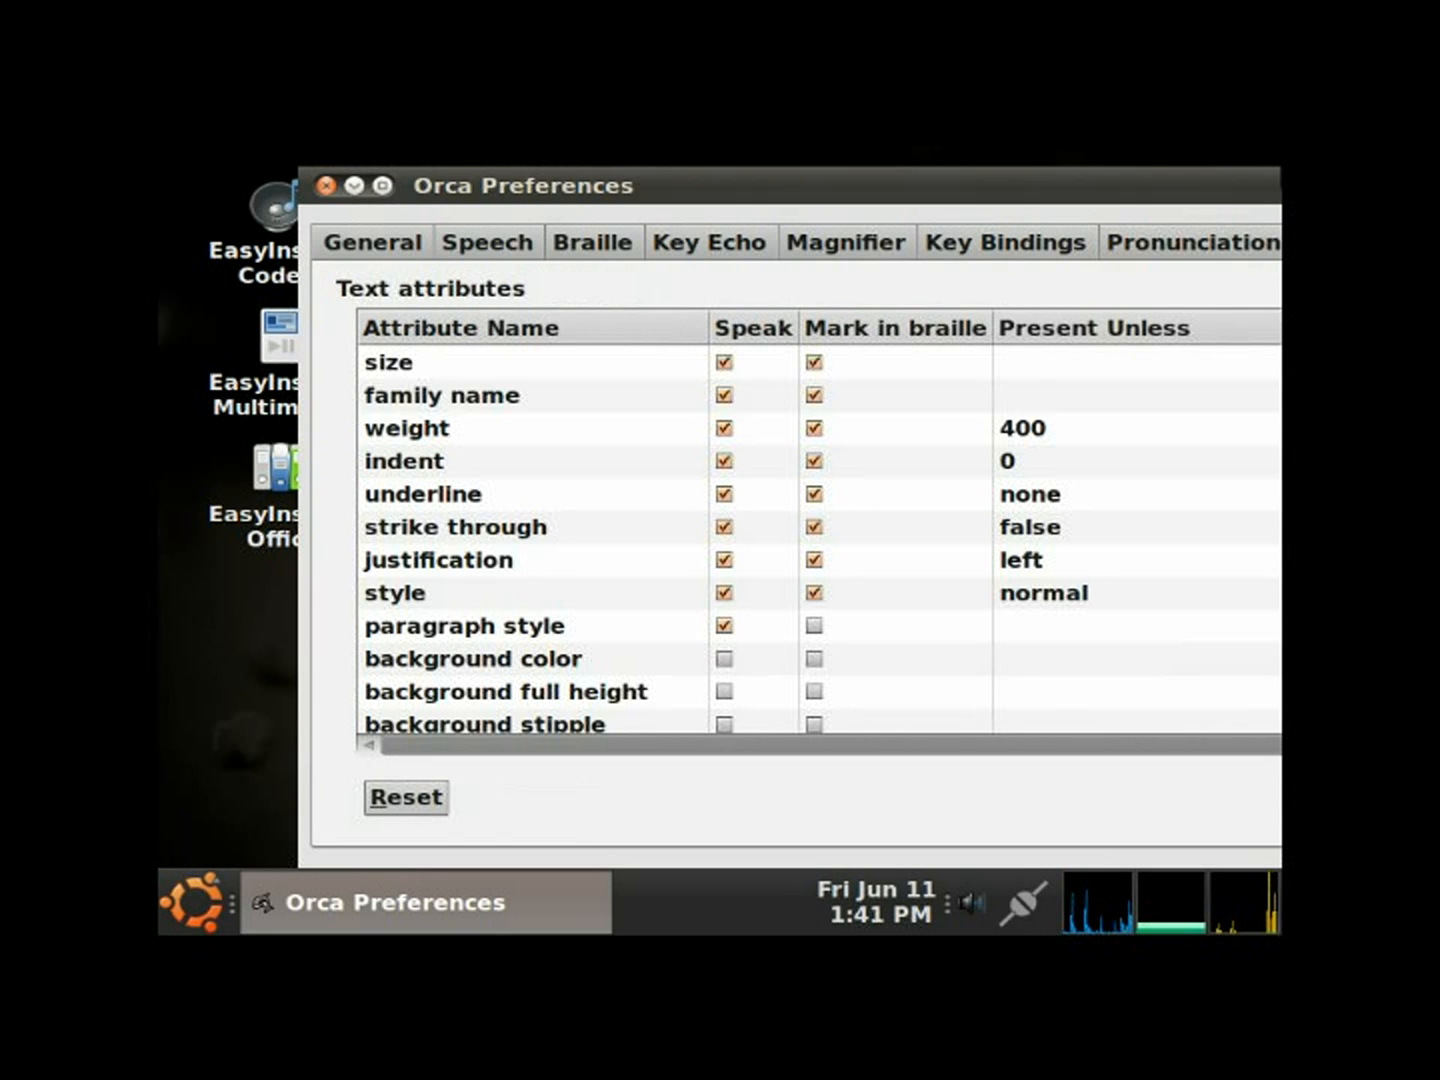
click(372, 242)
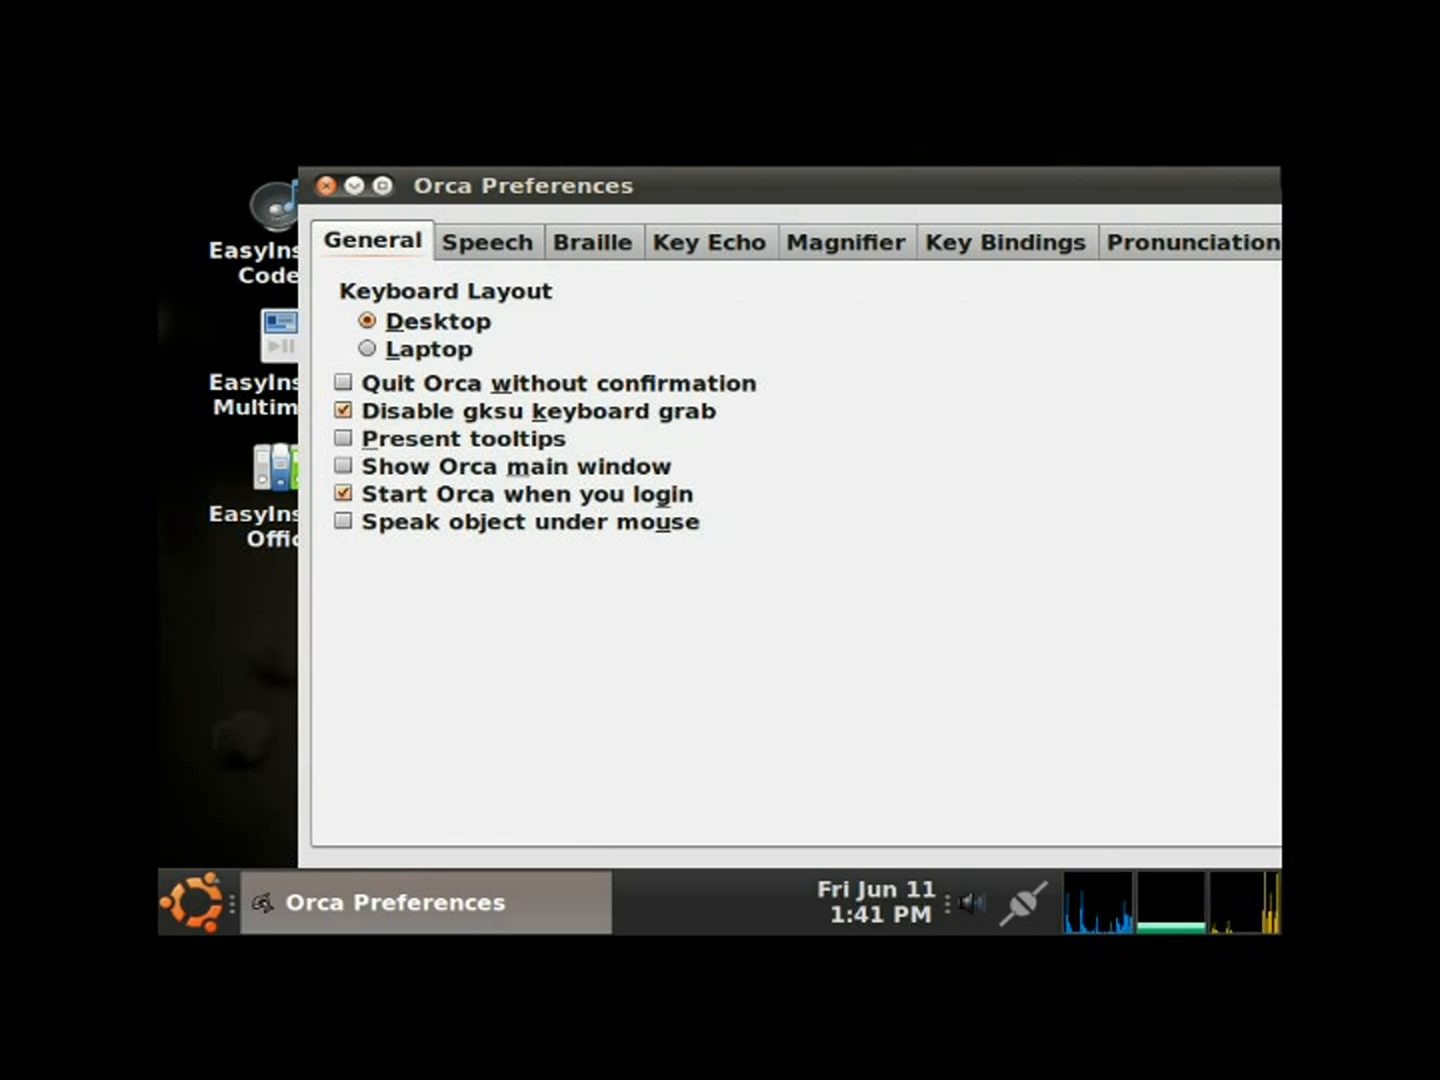